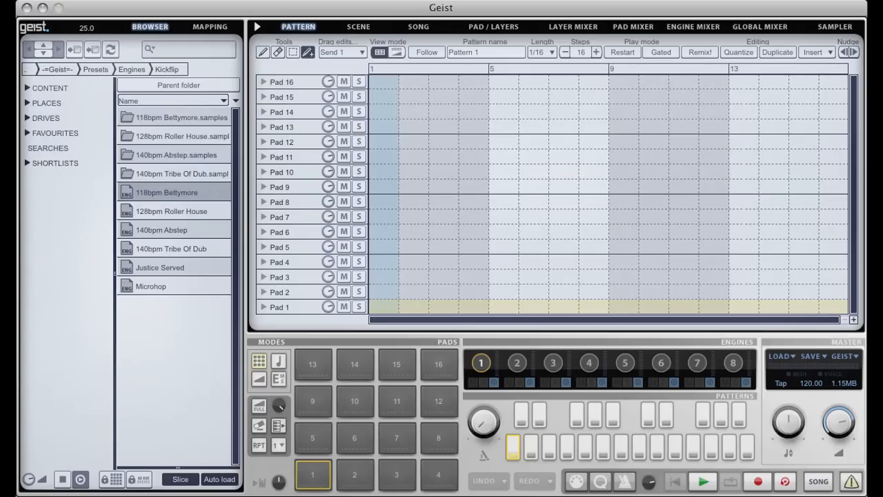
mouse_move(215, 464)
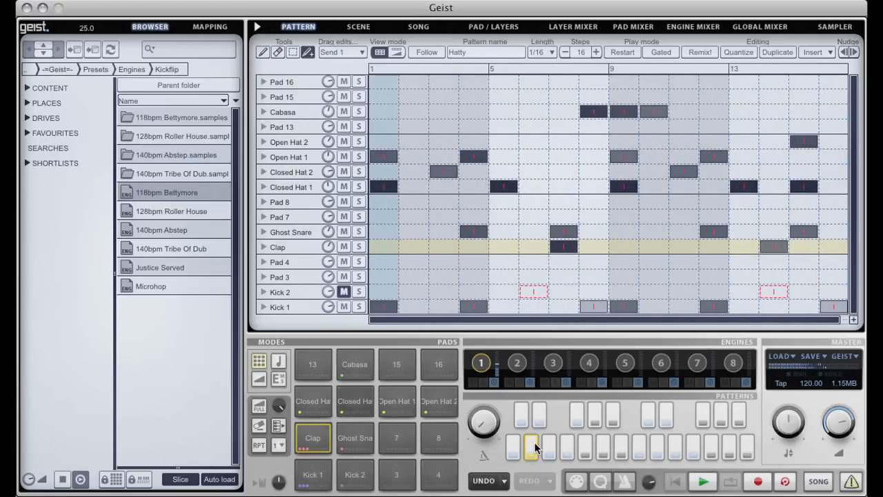
- Load the Hatty kit so kick, snare, clap and hi-hat pads carry the programmed beat
click(532, 447)
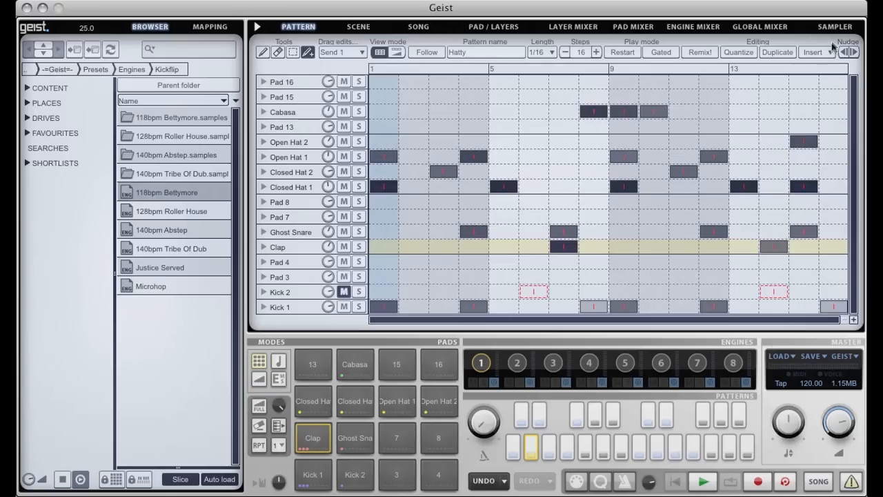
- Add a Modulated Filter in the Global Mixer's first master slot, lengthen its Decay, and move it to slot two
click(758, 27)
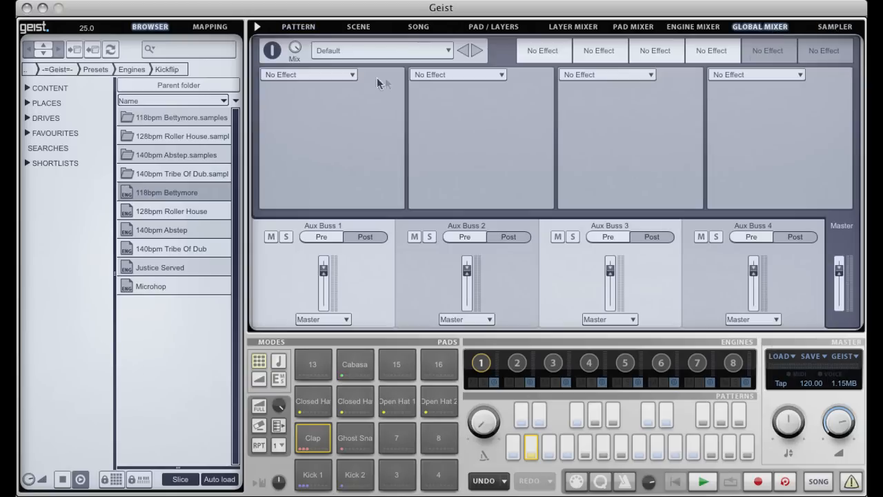
click(309, 75)
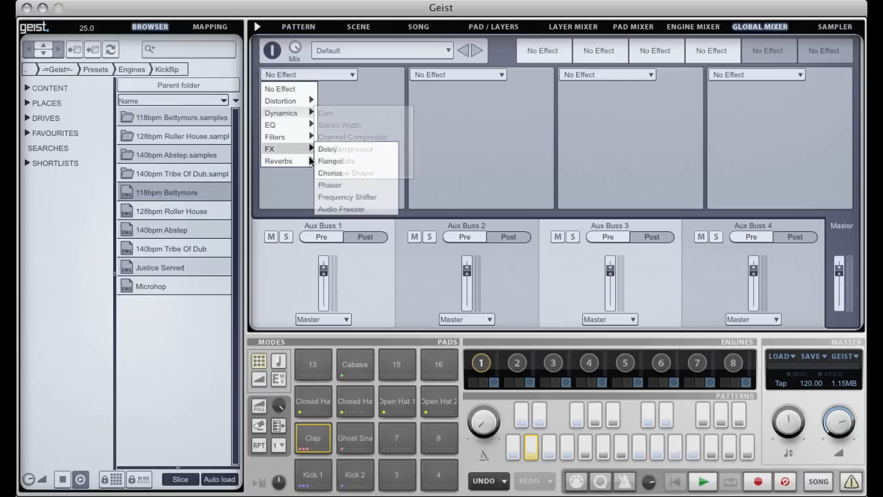
mouse_move(279, 113)
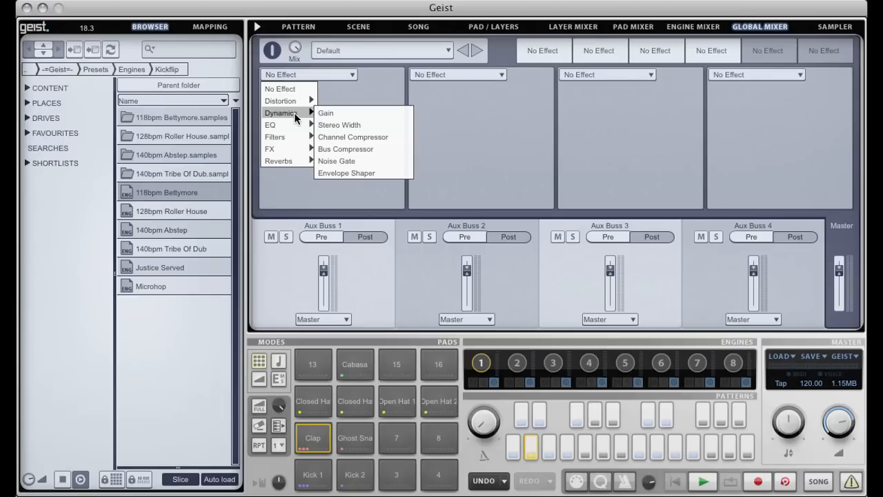
mouse_move(274, 136)
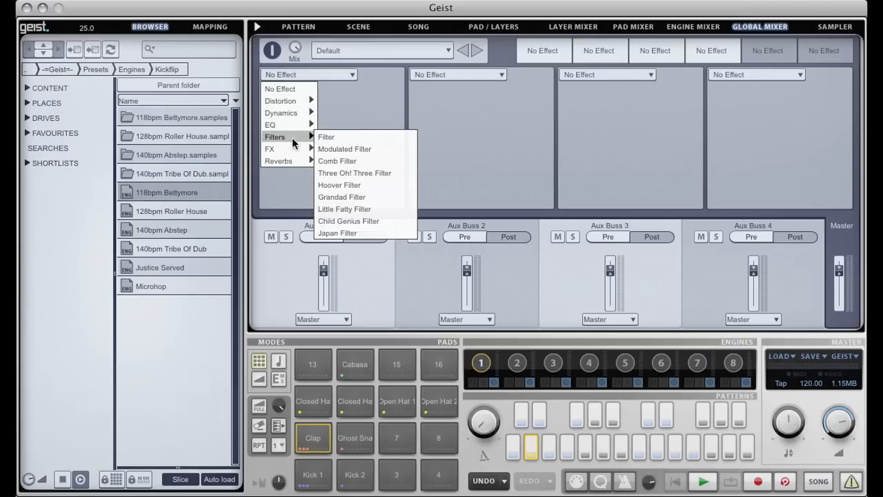
click(345, 149)
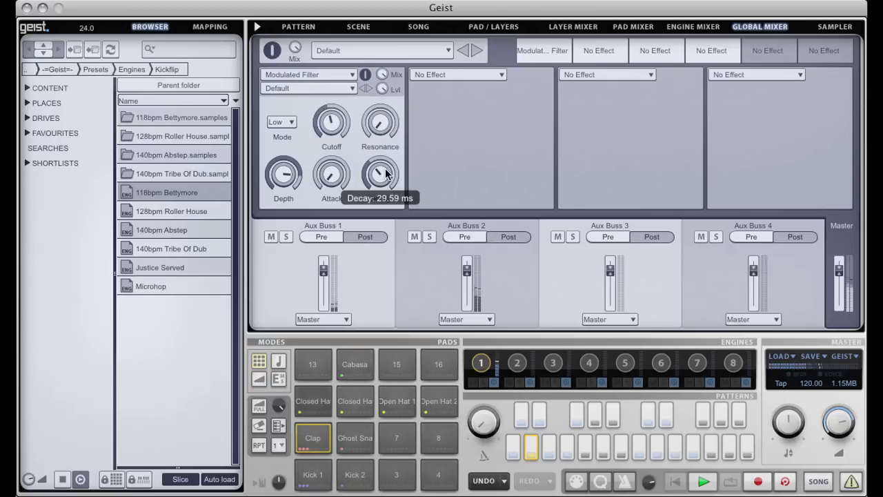
drag(380, 172, 380, 152)
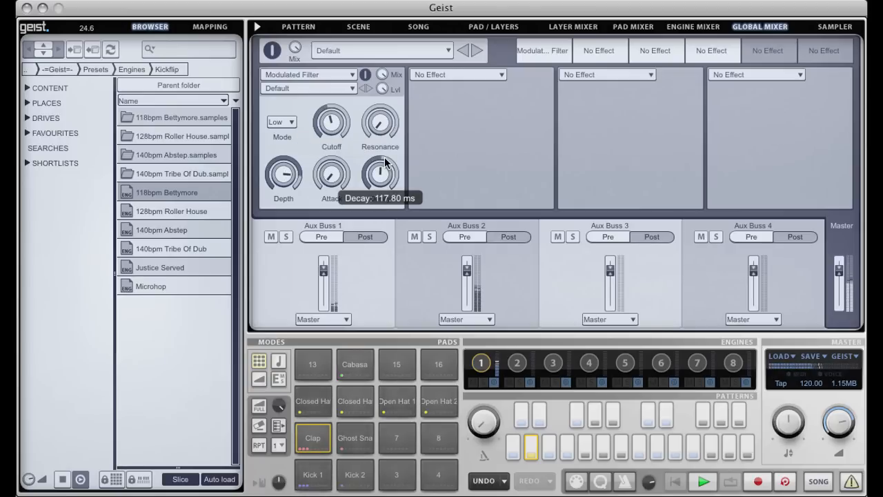
drag(380, 177, 380, 163)
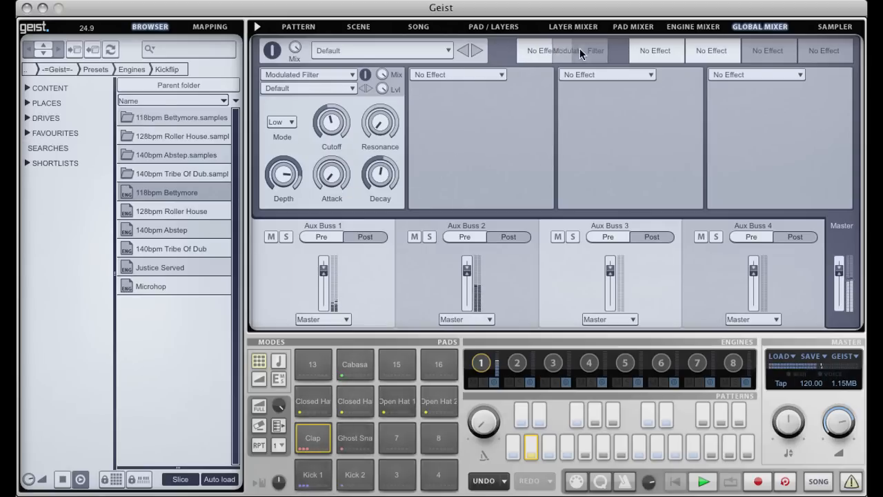
click(309, 74)
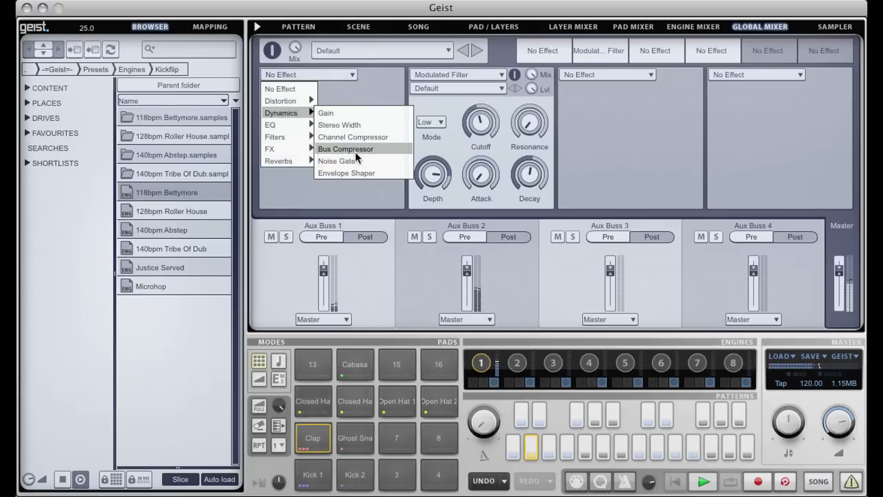
- Add a Noise Gate in slot one with release about 158 ms, raise filter Resonance and set envelope Depth to 74 %
click(337, 161)
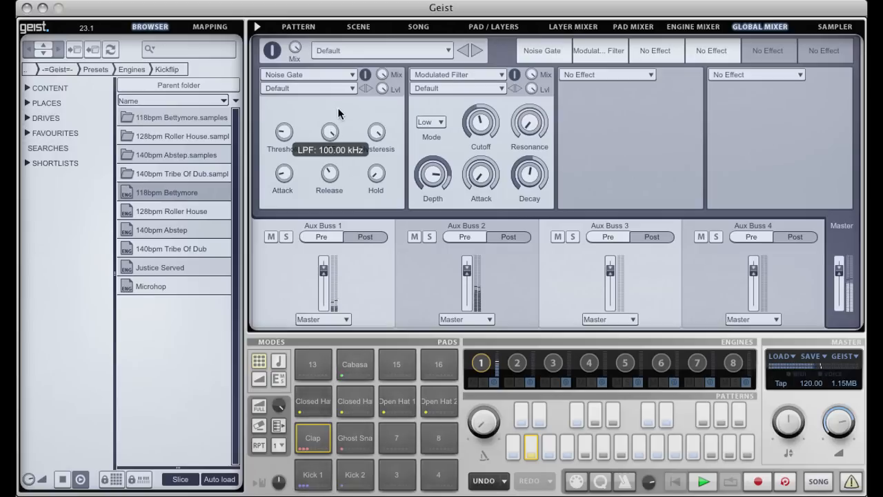
mouse_move(375, 174)
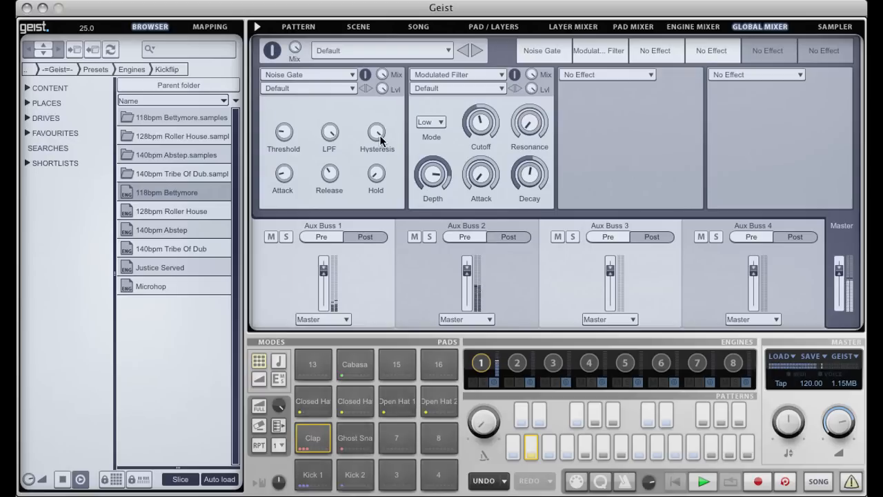
drag(480, 123, 481, 111)
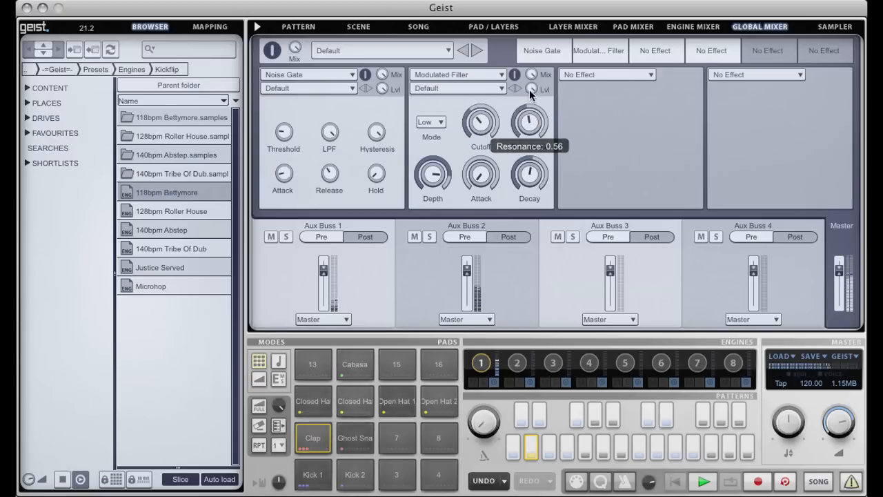
drag(530, 123, 530, 145)
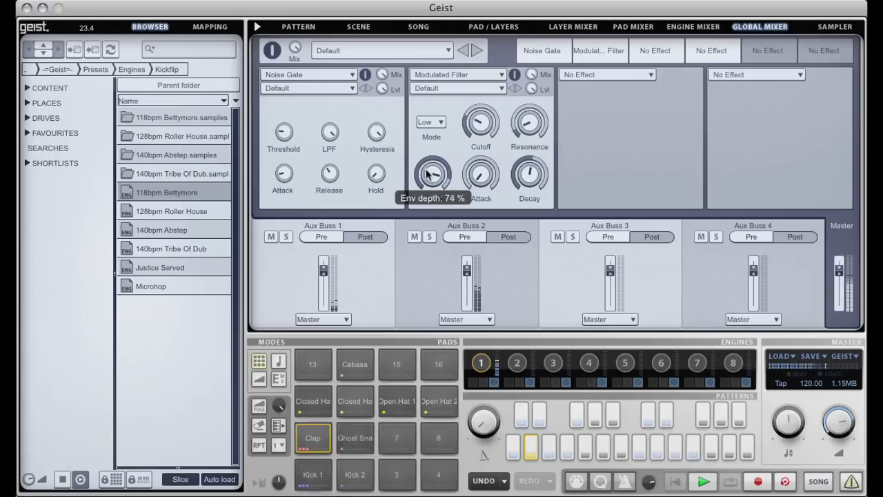
drag(431, 174, 431, 186)
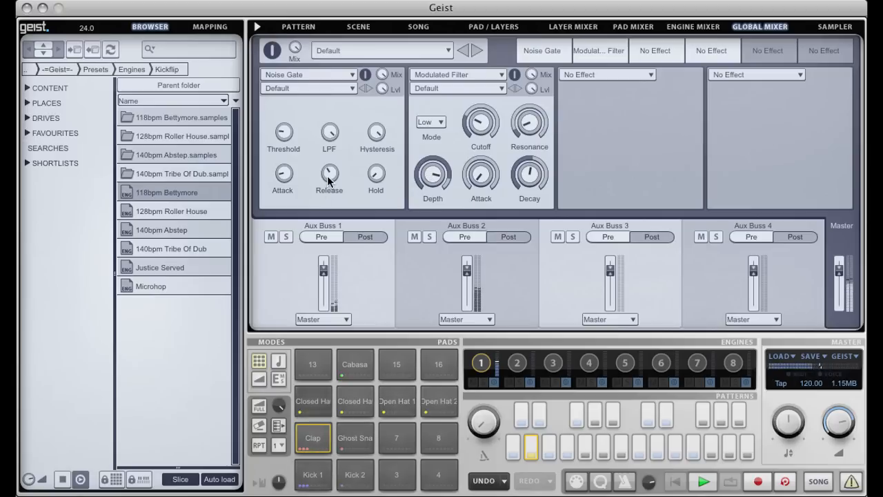
drag(329, 176, 328, 171)
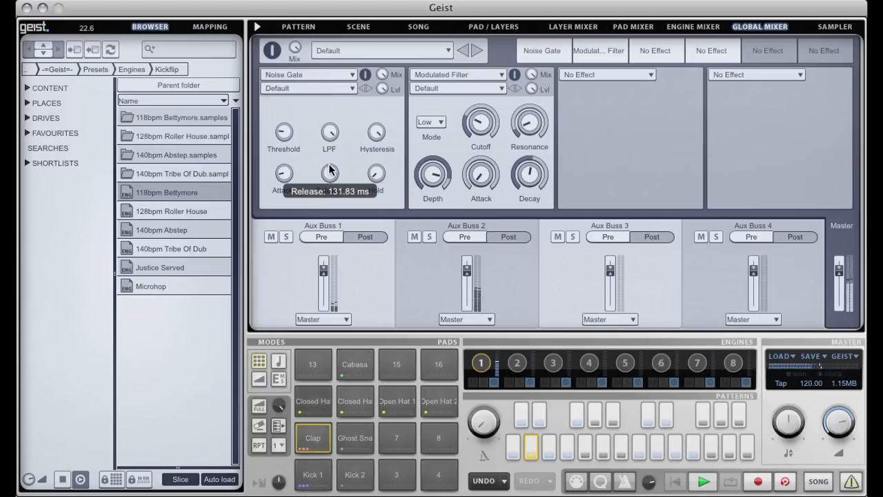
drag(328, 173, 347, 173)
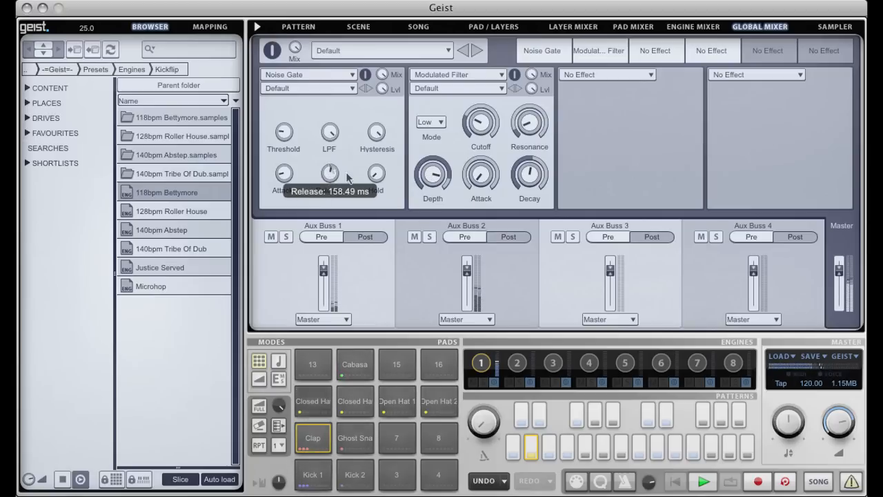
mouse_move(432, 174)
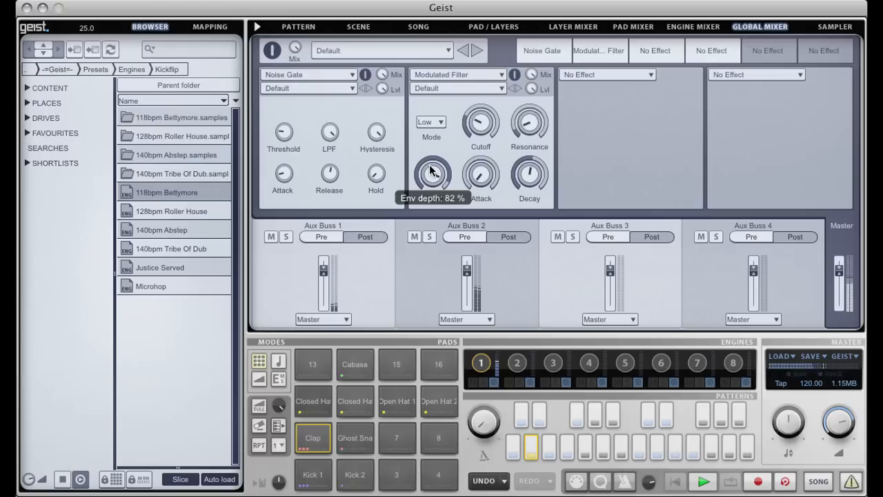
mouse_move(744, 117)
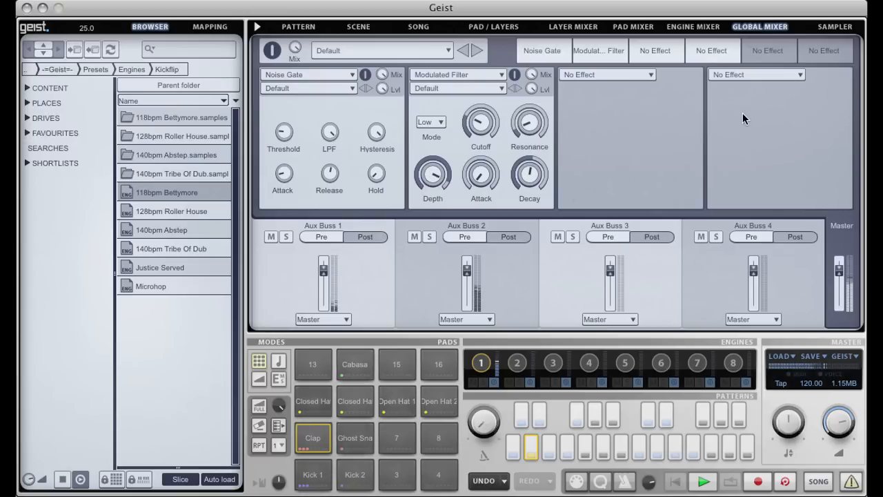
- Add a Bit Crusher in the third slot, set its bit depth and Freq to about 11 kHz, then bypass the master chain
click(606, 75)
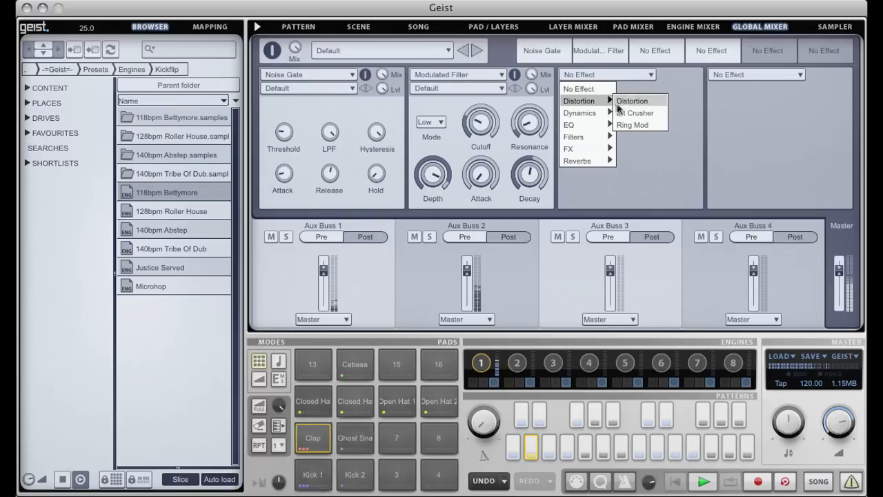
mouse_move(634, 113)
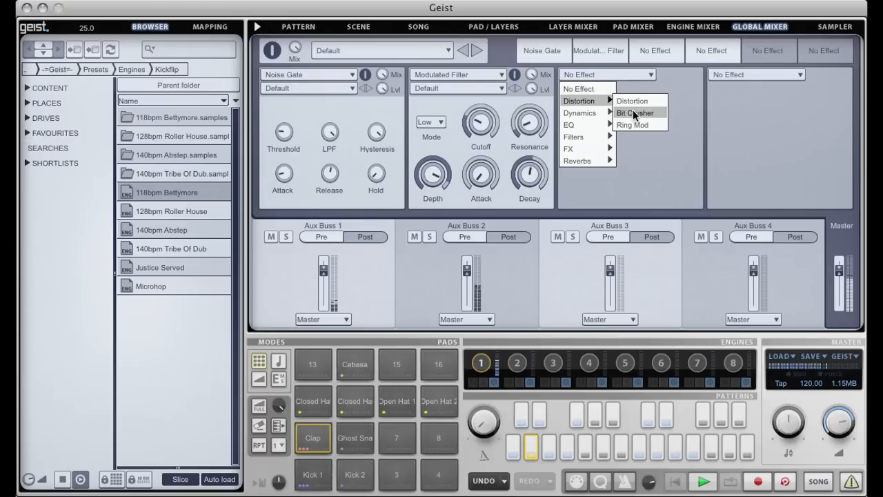
click(635, 113)
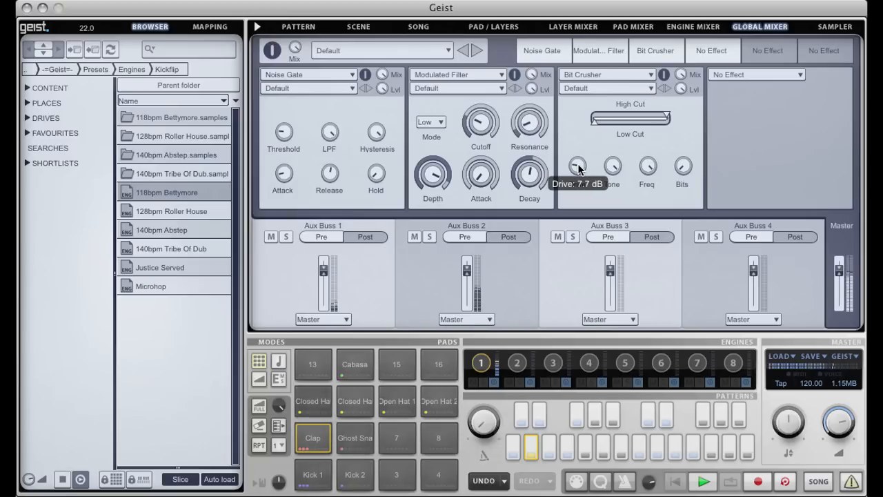
mouse_move(679, 178)
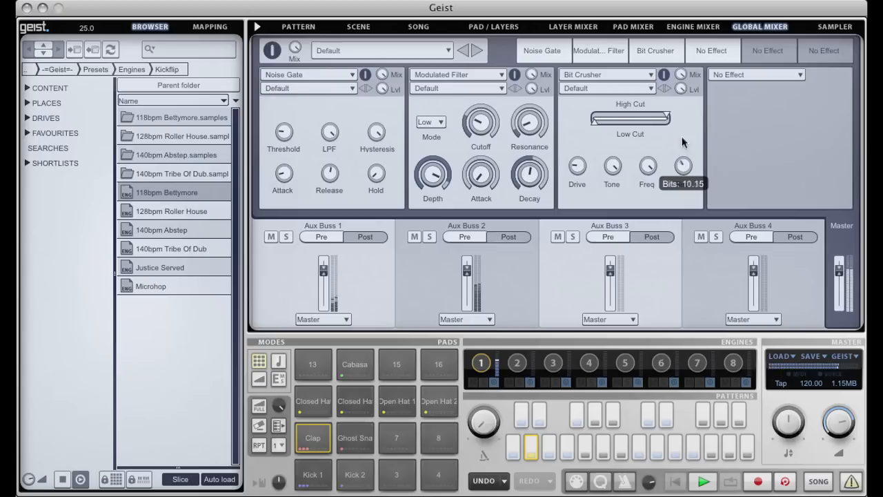
drag(683, 166, 683, 193)
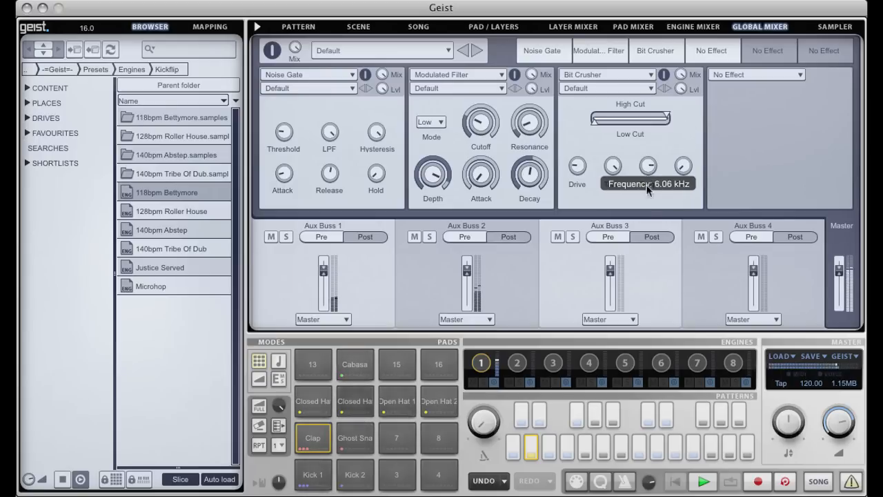
drag(647, 165, 647, 151)
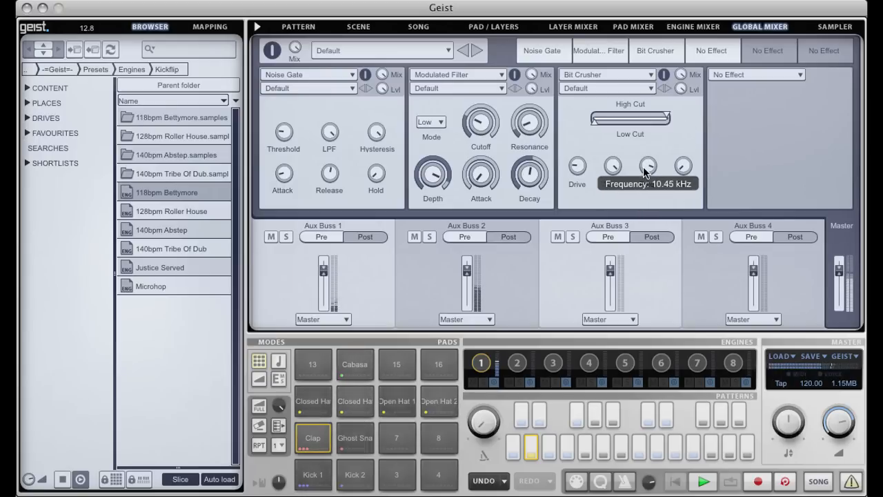
drag(647, 166, 648, 159)
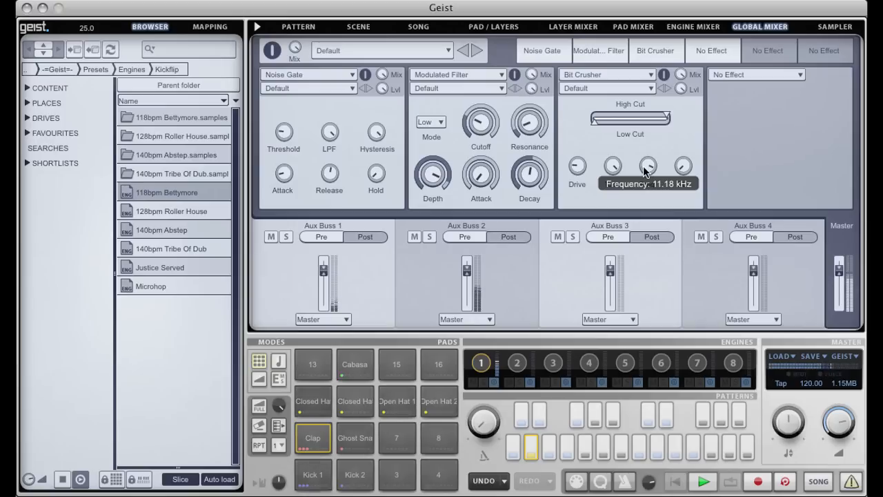
click(702, 481)
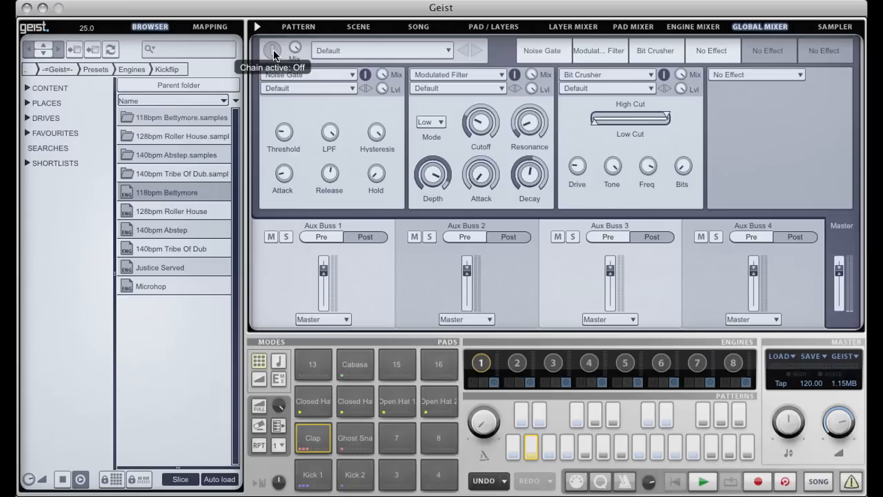
- Re-enable the master effects chain with the Chain active toggle
click(701, 480)
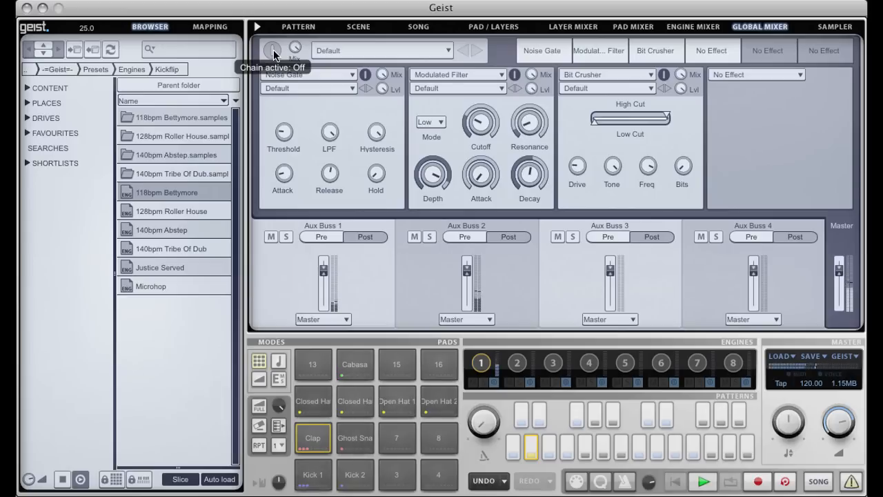
click(272, 49)
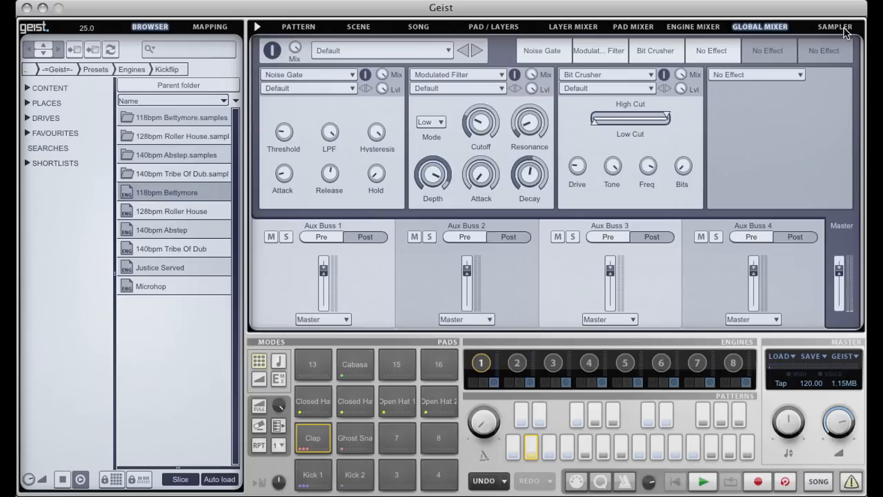
- Set the Sampler source to Resample Master for a host-triggered, one-bar looped Remix recording
click(834, 26)
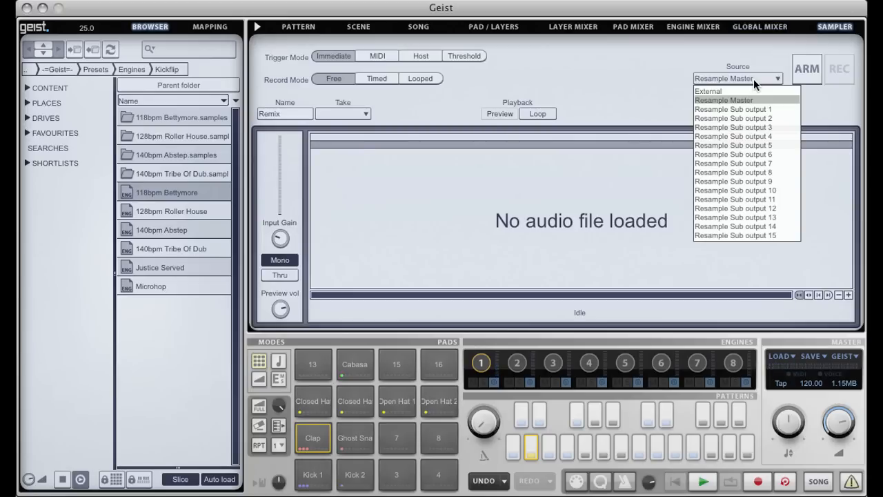
mouse_move(748, 103)
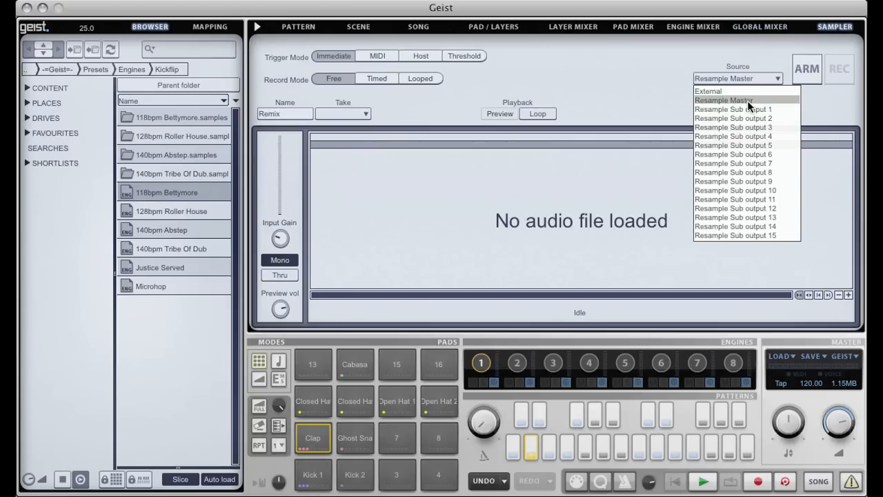
click(724, 99)
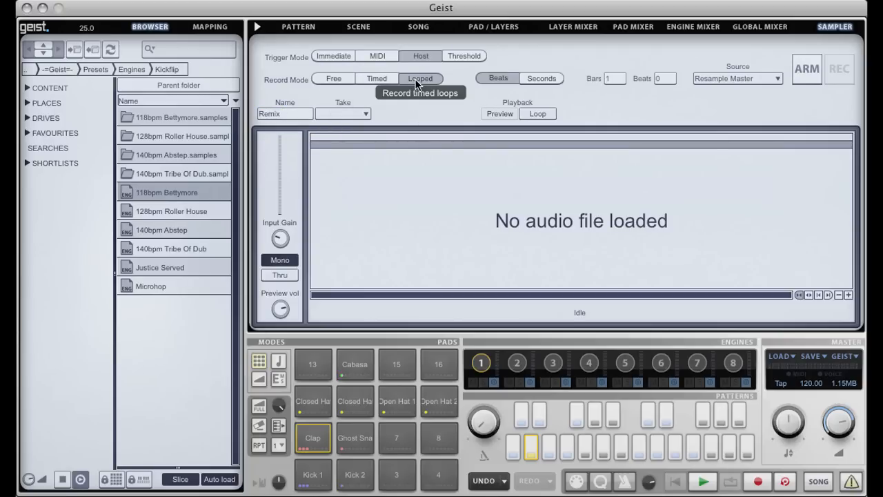
mouse_move(511, 89)
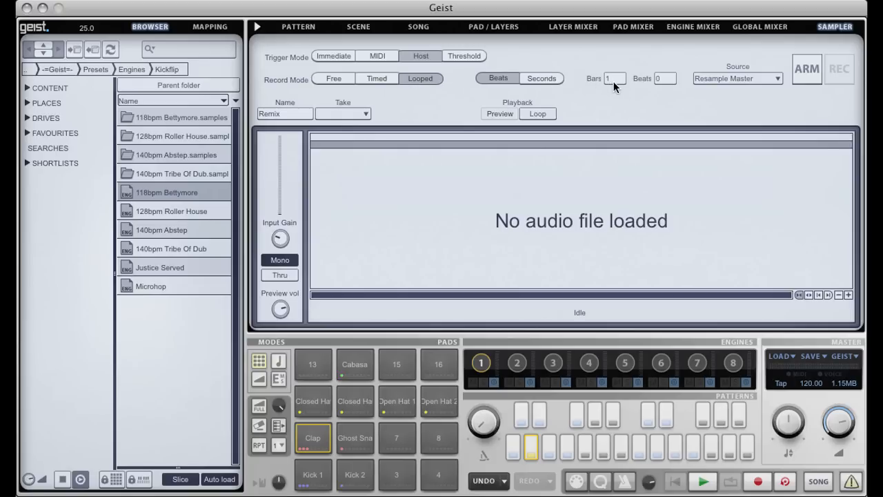
- Arm and record several takes of the master output into Remix, then keep Take 2, the full drum loop
click(805, 69)
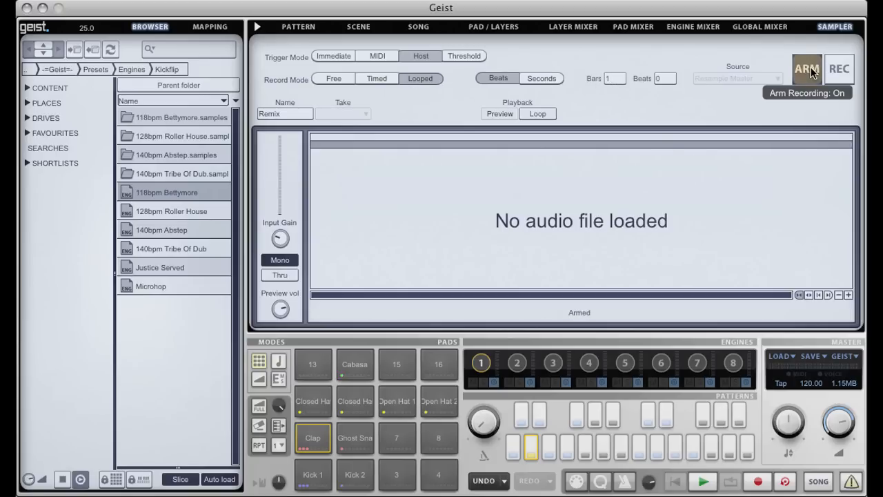
click(838, 69)
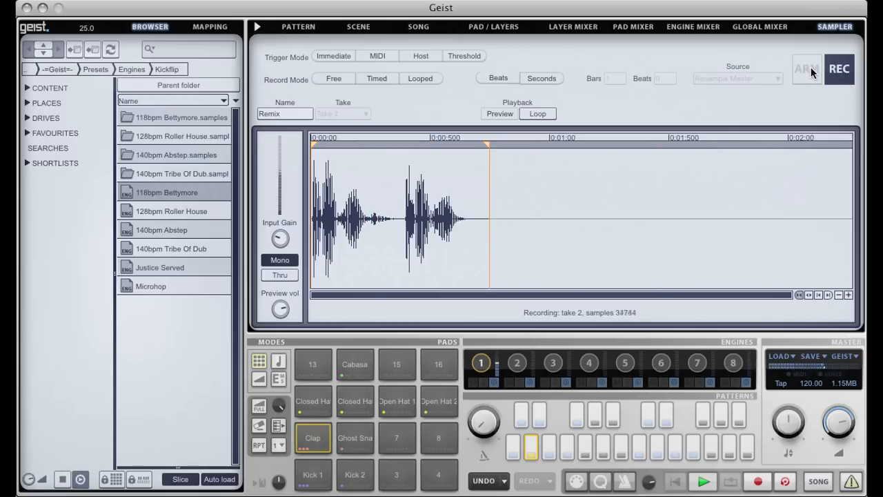
click(805, 69)
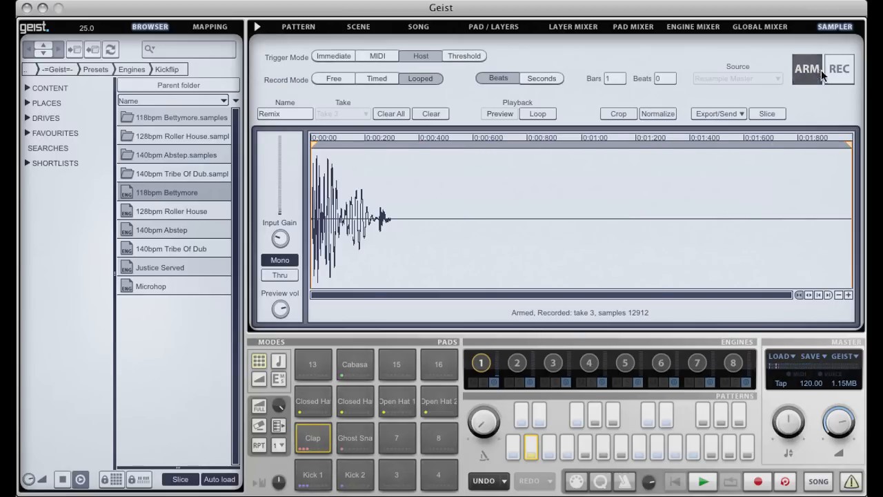
click(365, 113)
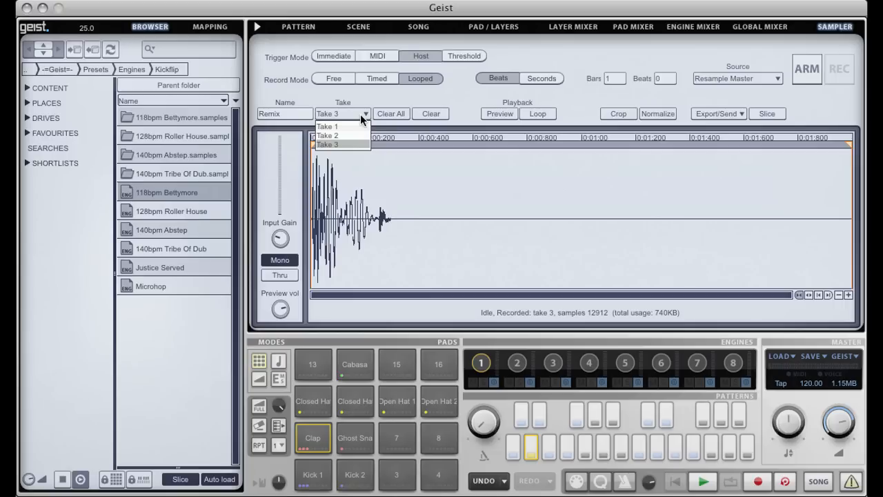
click(326, 127)
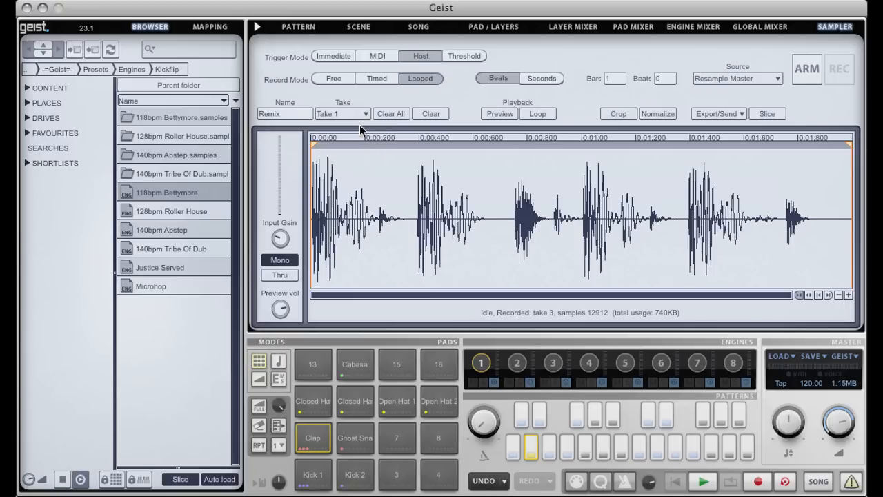
click(342, 113)
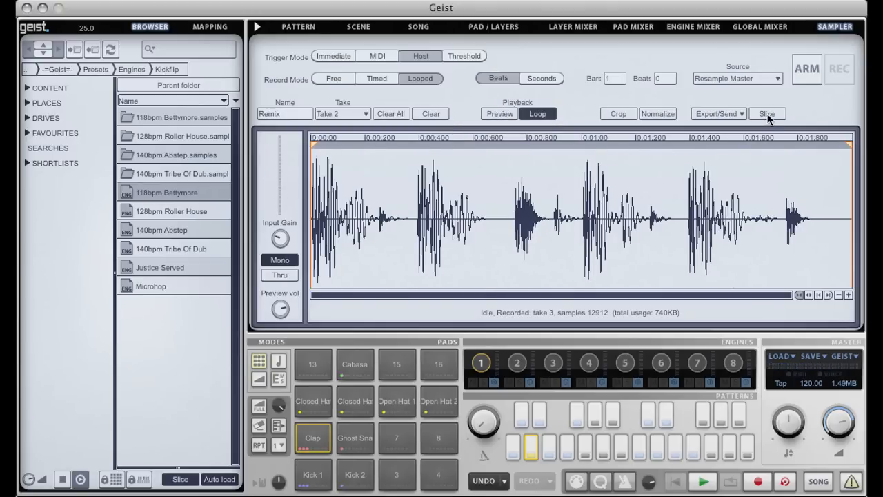
- Slice the Remix loop by transients into a new engine and view the generated slice pattern
click(516, 361)
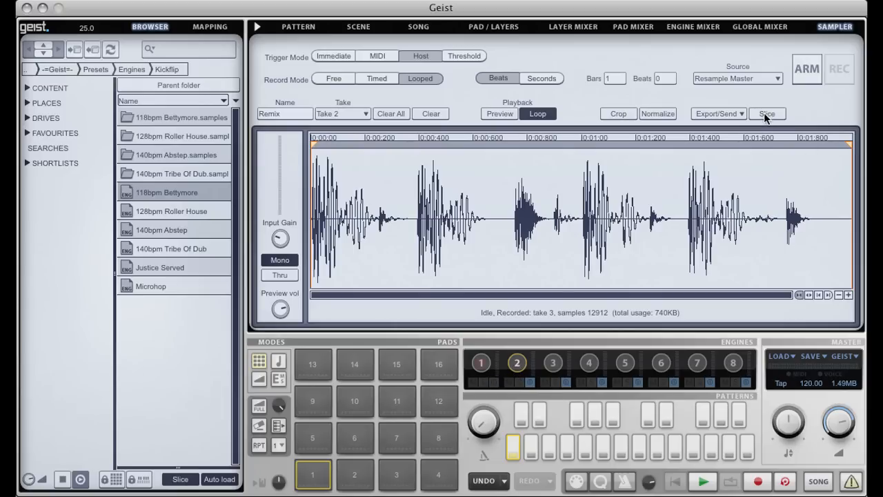
click(715, 113)
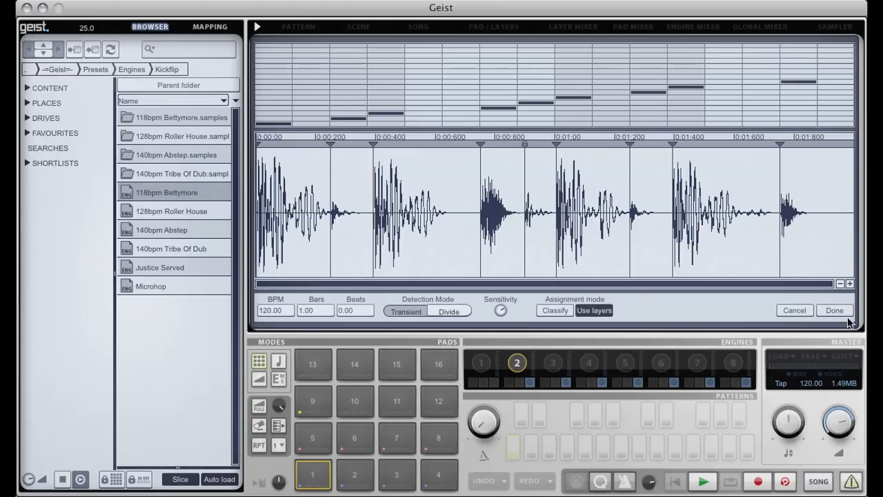
mouse_move(835, 310)
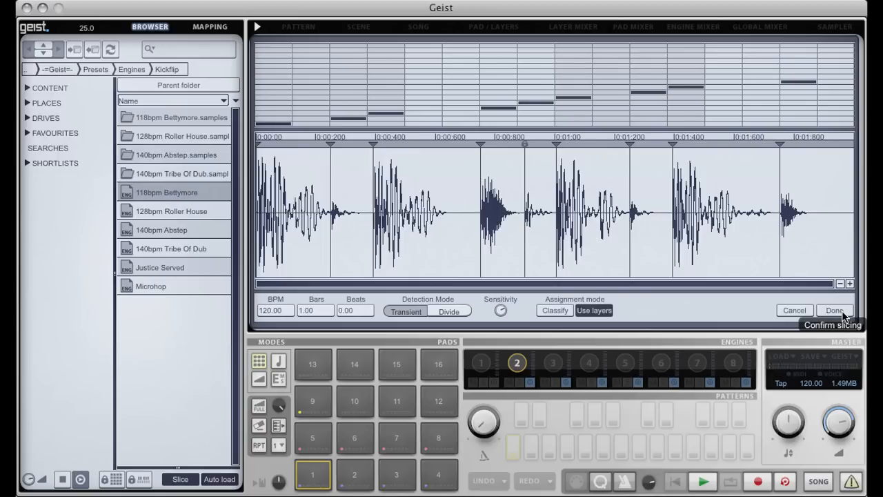
click(833, 309)
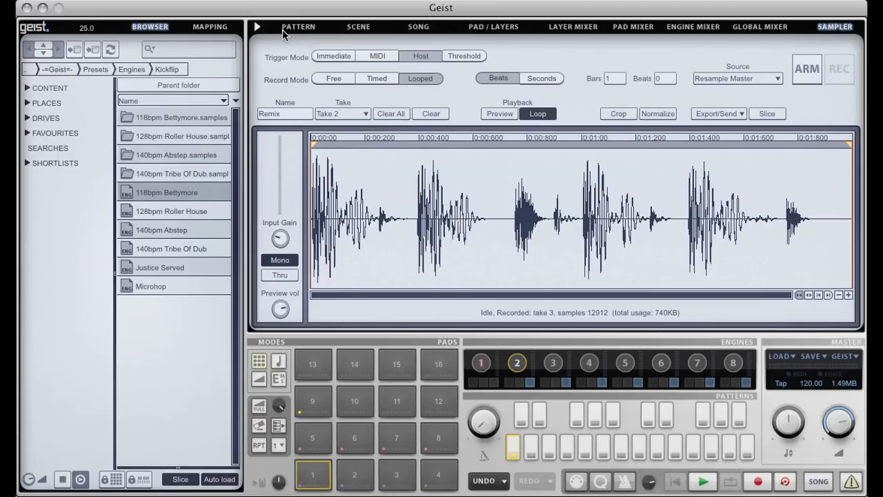
click(298, 26)
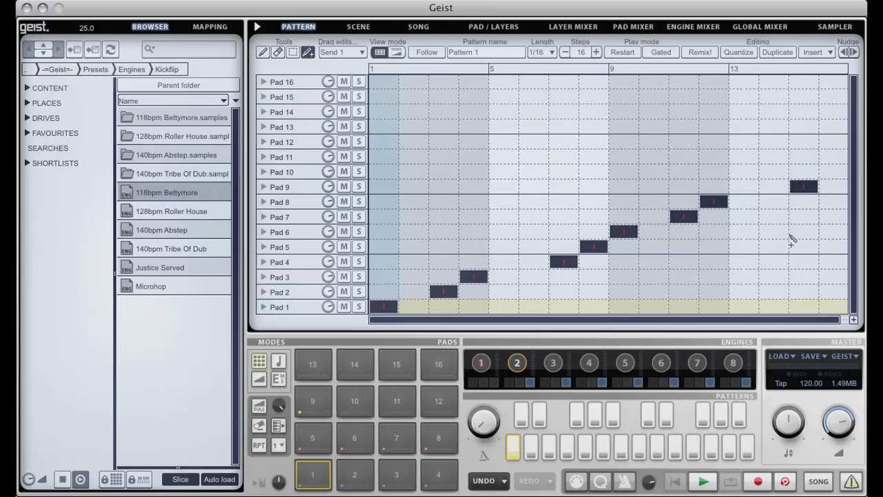
click(835, 26)
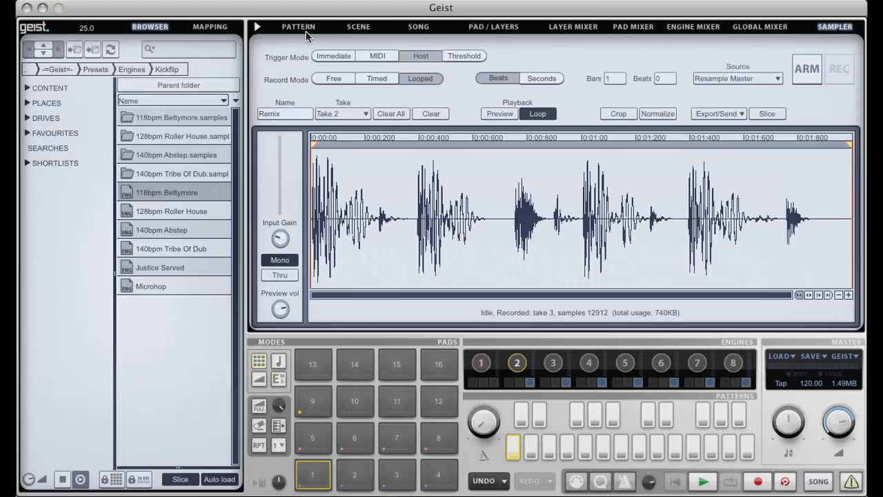
click(758, 27)
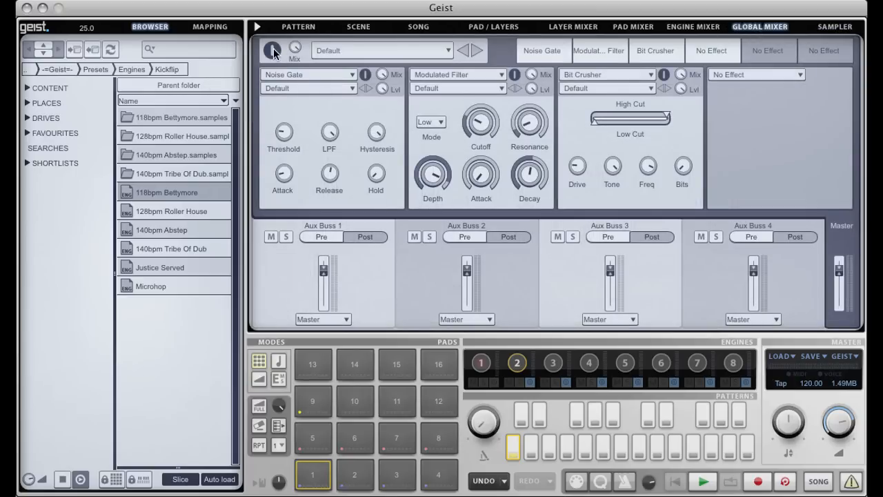
click(298, 26)
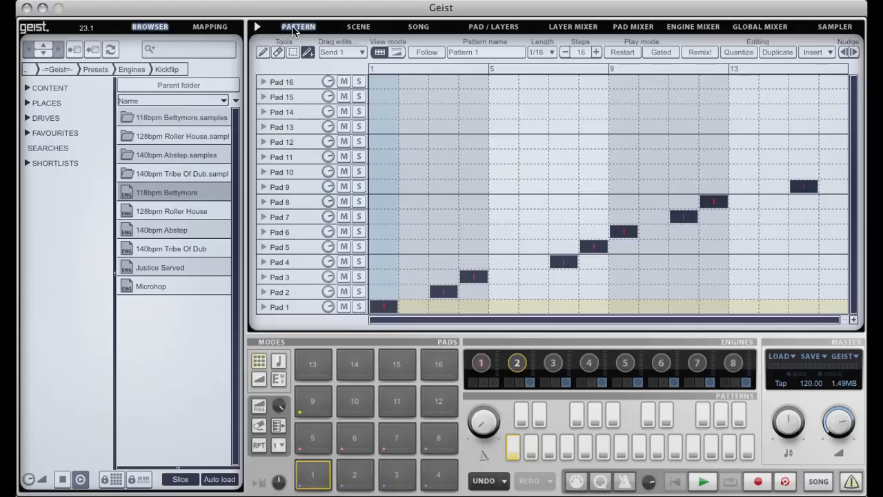